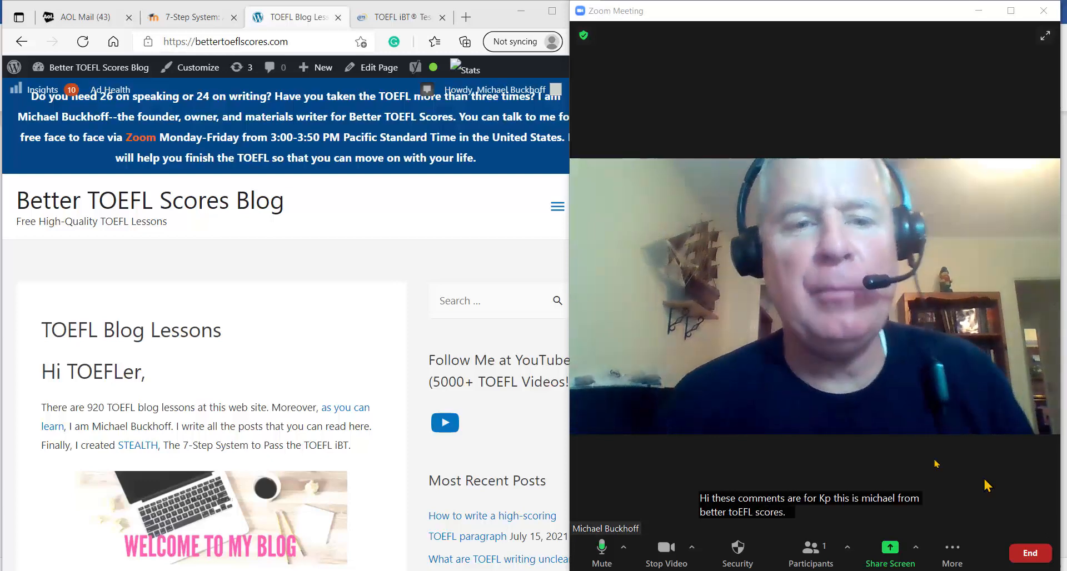
Step: Highlight the score 4, 3 and 2 descriptions in the TOEFL writing rubric PDF
{"action": "left_click", "coordinate": [403, 17]}
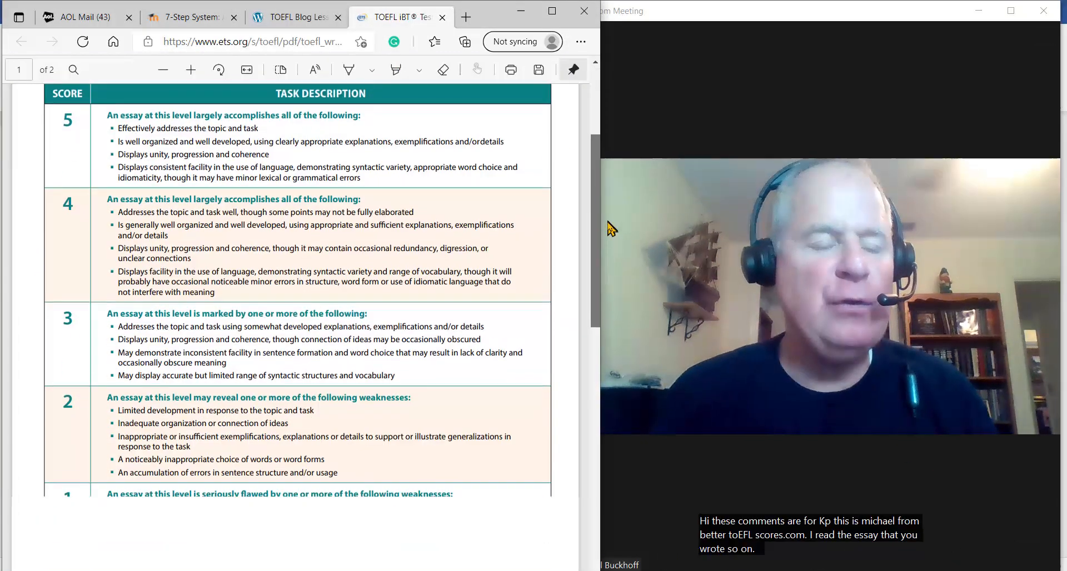
{"action": "scroll", "scroll_direction": "down", "scroll_amount": 3}
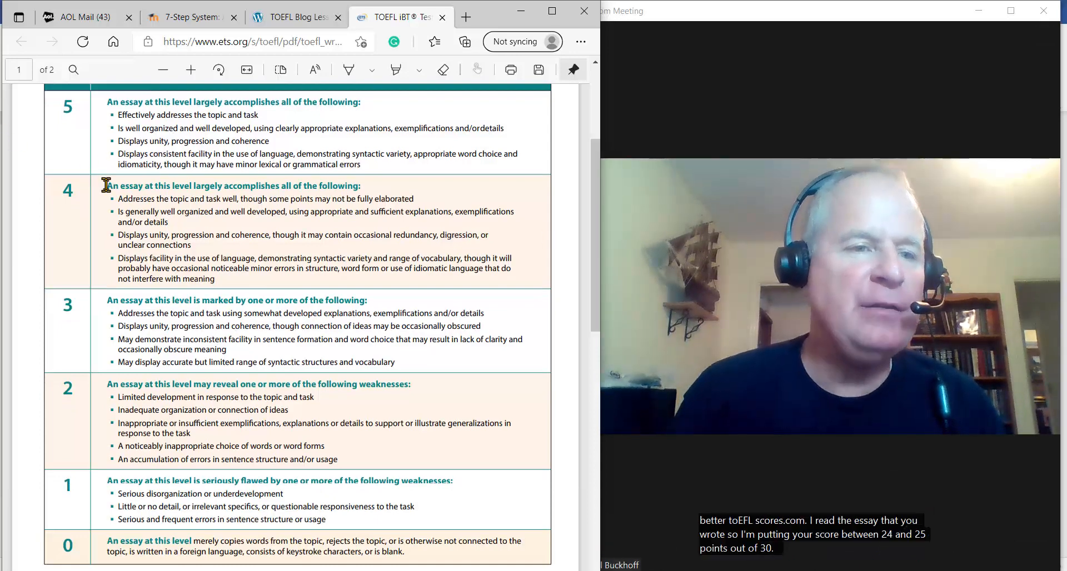
{"action": "left_click_drag", "start_coordinate": [104, 185], "coordinate": [415, 368]}
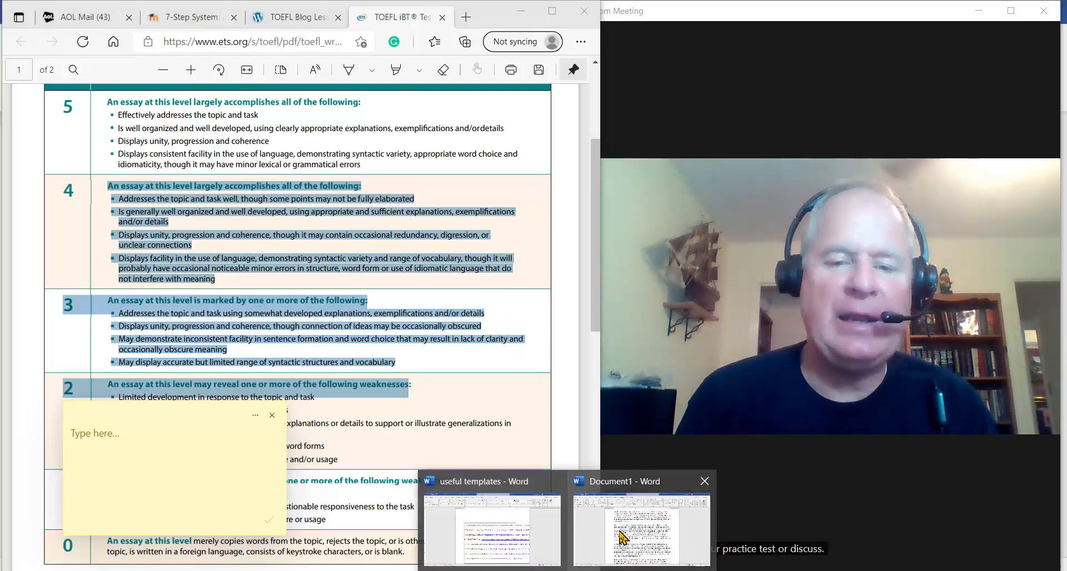
Step: Review the essay's readability statistics: 435 words, 21.7 words per sentence
{"action": "left_click", "coordinate": [628, 530]}
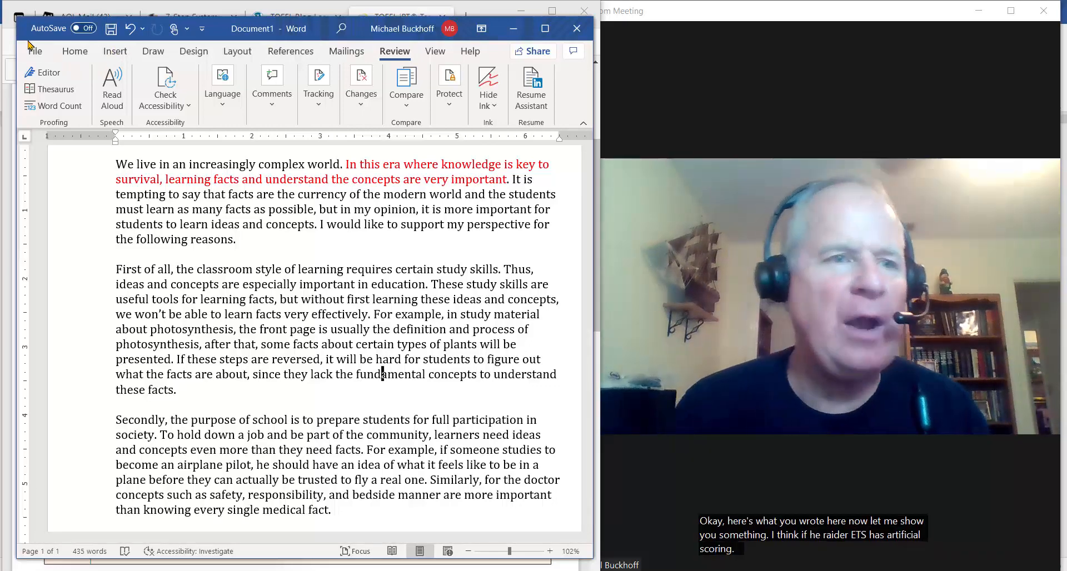
{"action": "left_click", "coordinate": [33, 72]}
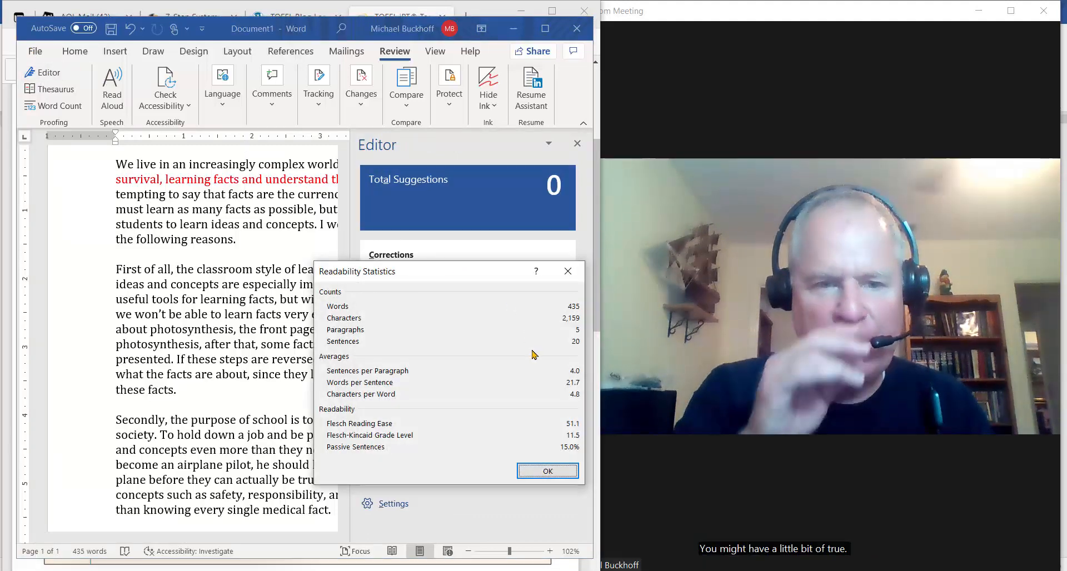
{"action": "mouse_move", "coordinate": [555, 393]}
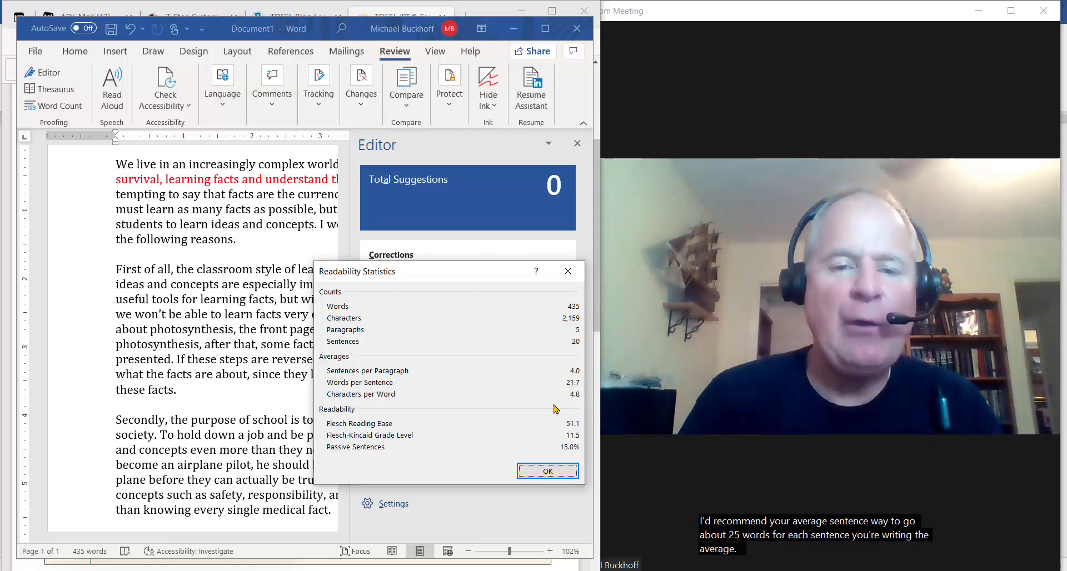
{"action": "mouse_move", "coordinate": [585, 392]}
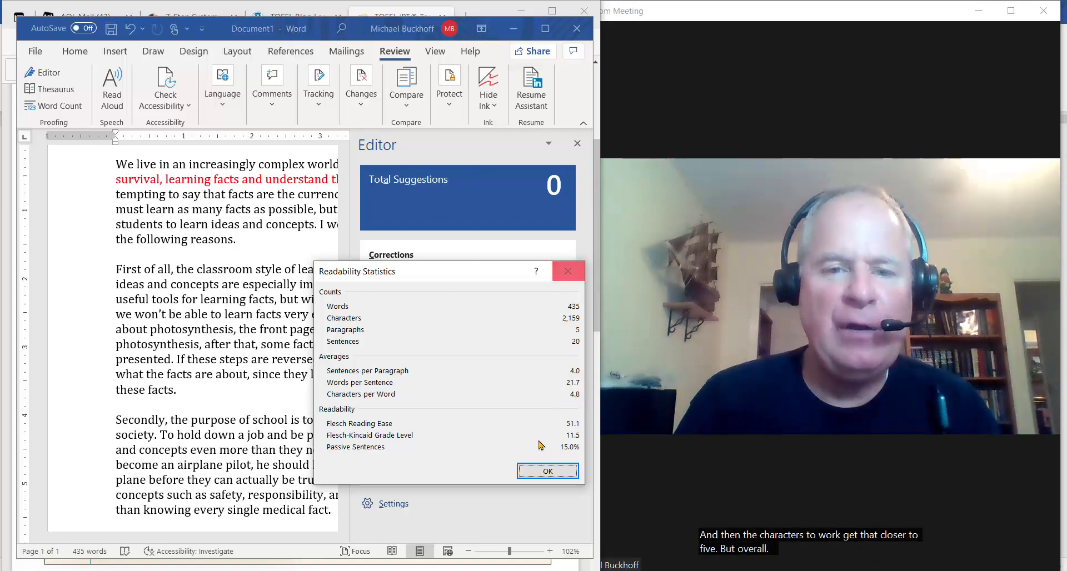
{"action": "left_click", "coordinate": [547, 472]}
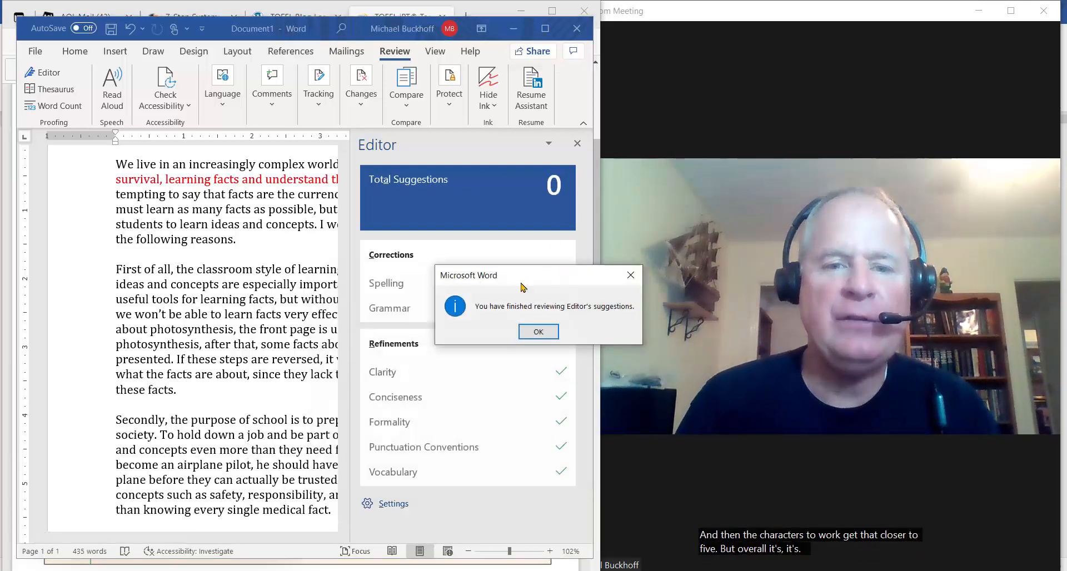
Step: Dismiss the Editor's finished-review message and scroll through the essay
{"action": "left_click", "coordinate": [539, 332]}
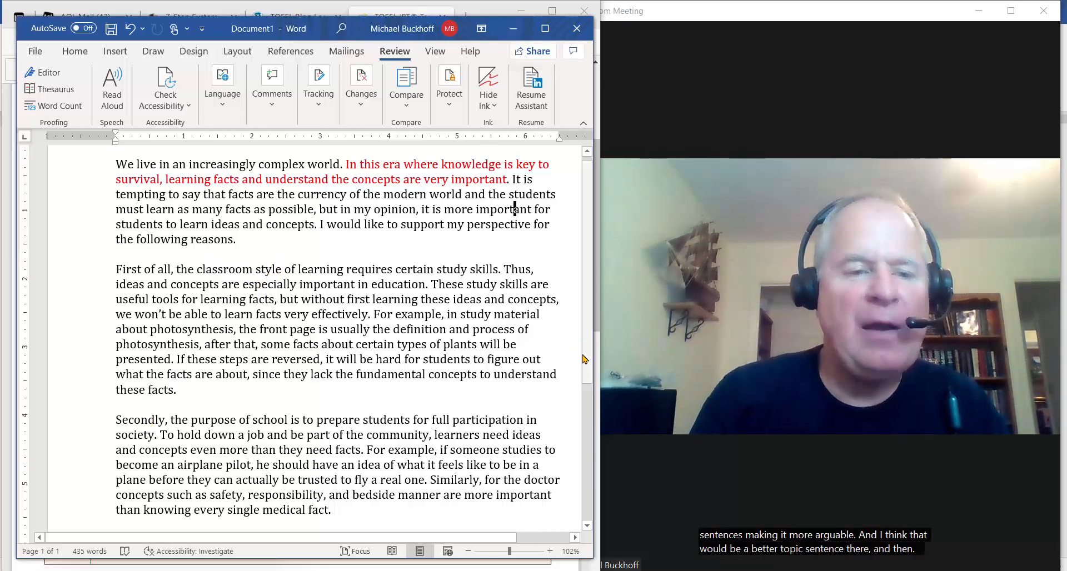
{"action": "scroll", "scroll_direction": "down", "scroll_amount": 3}
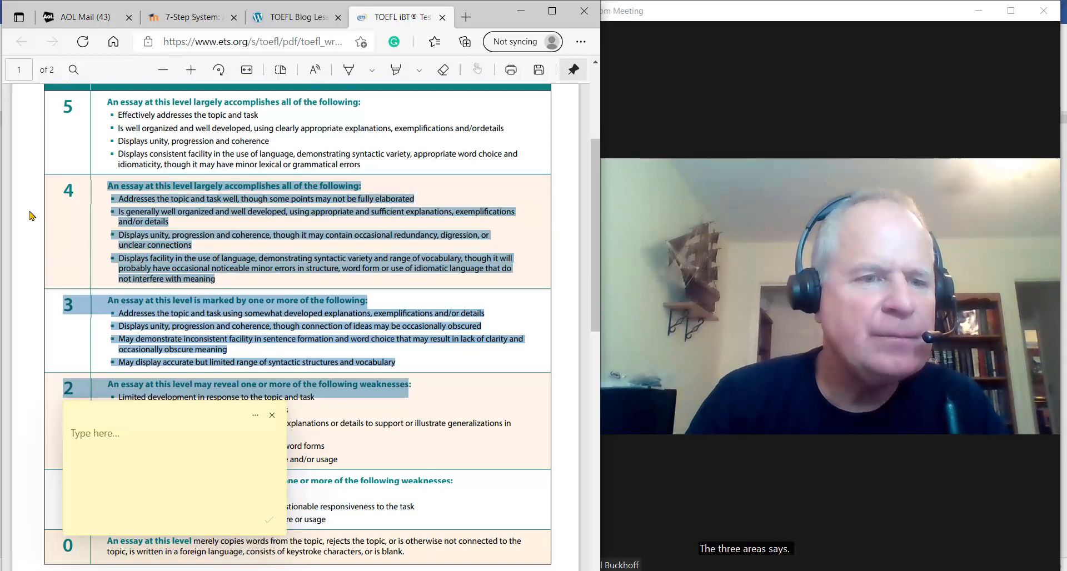
{"action": "left_click", "coordinate": [272, 415]}
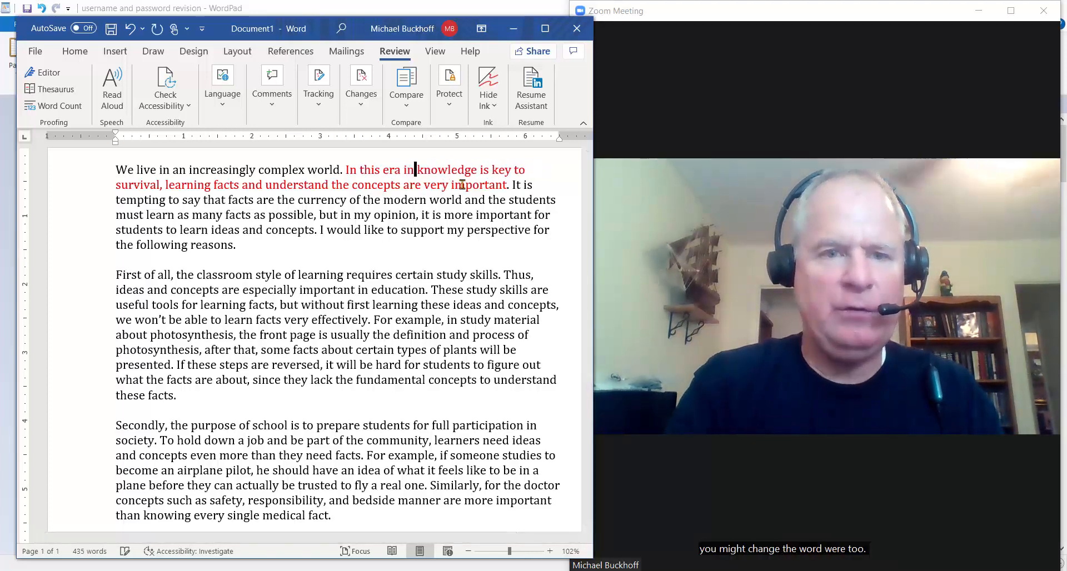
Step: Replace 'where' with 'in which' in 'In this era where knowledge is key to survival'
{"action": "type", "text": "which"}
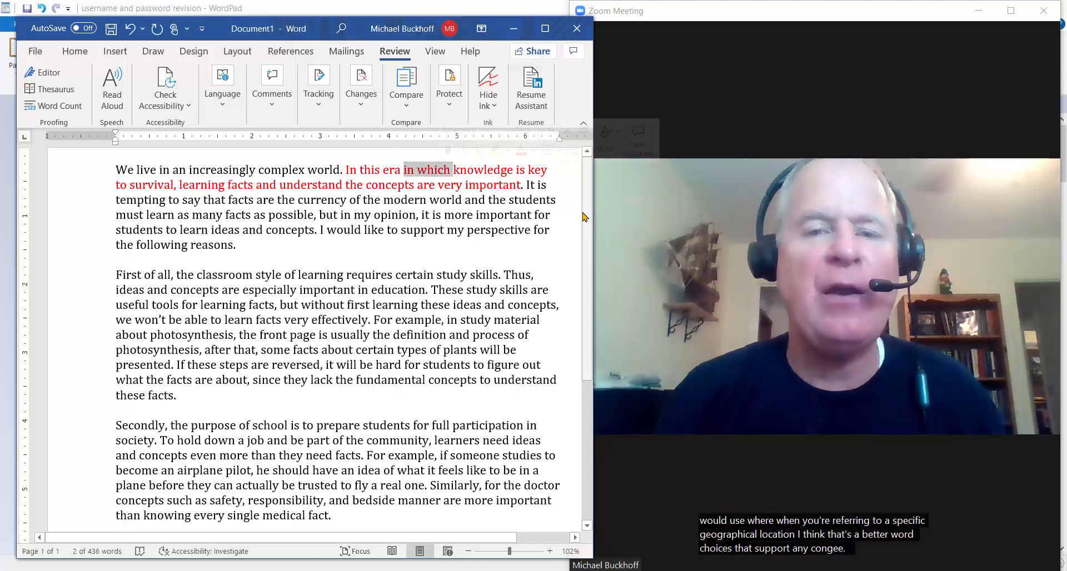
{"action": "scroll", "scroll_direction": "down", "scroll_amount": 3}
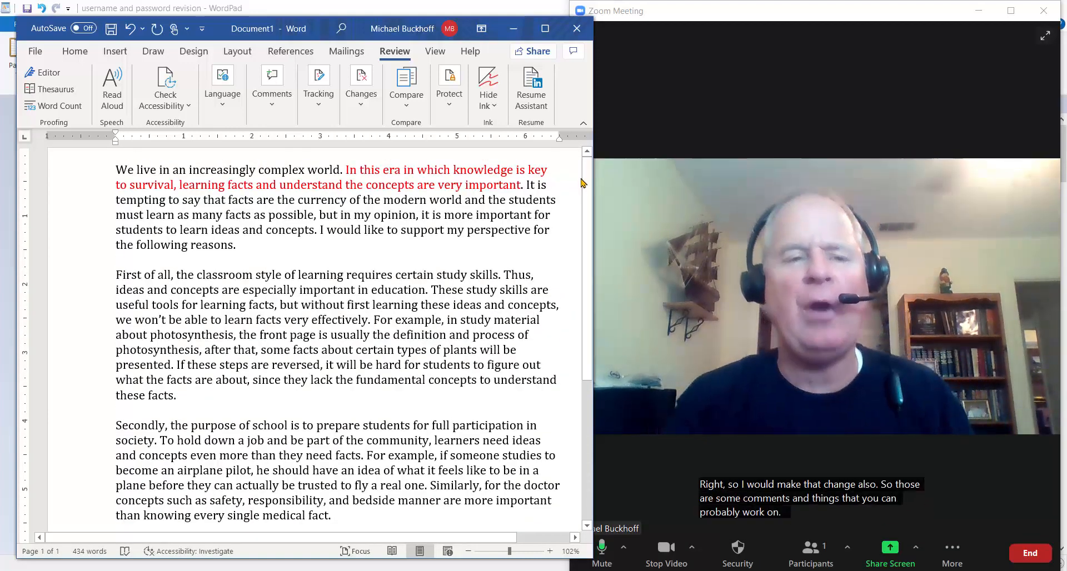
{"action": "mouse_move", "coordinate": [431, 257]}
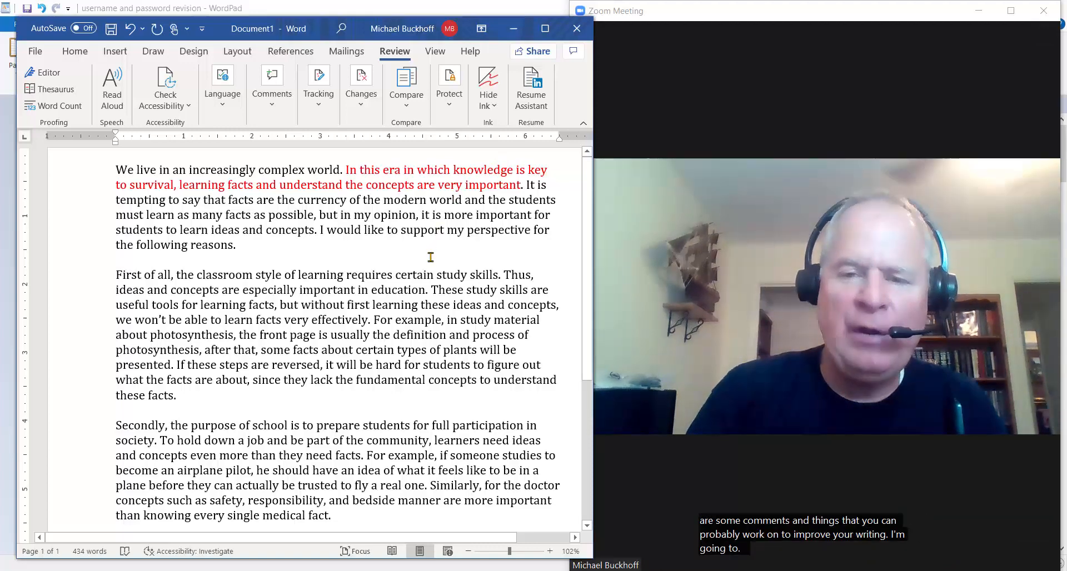